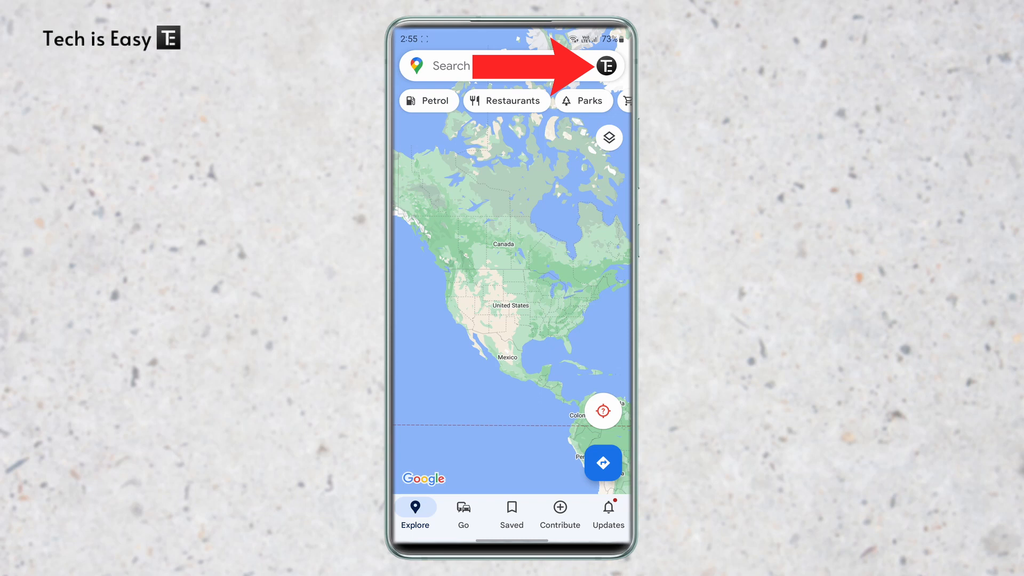
Go to Offline maps from the profile avatar's account menu
left_click(605, 65)
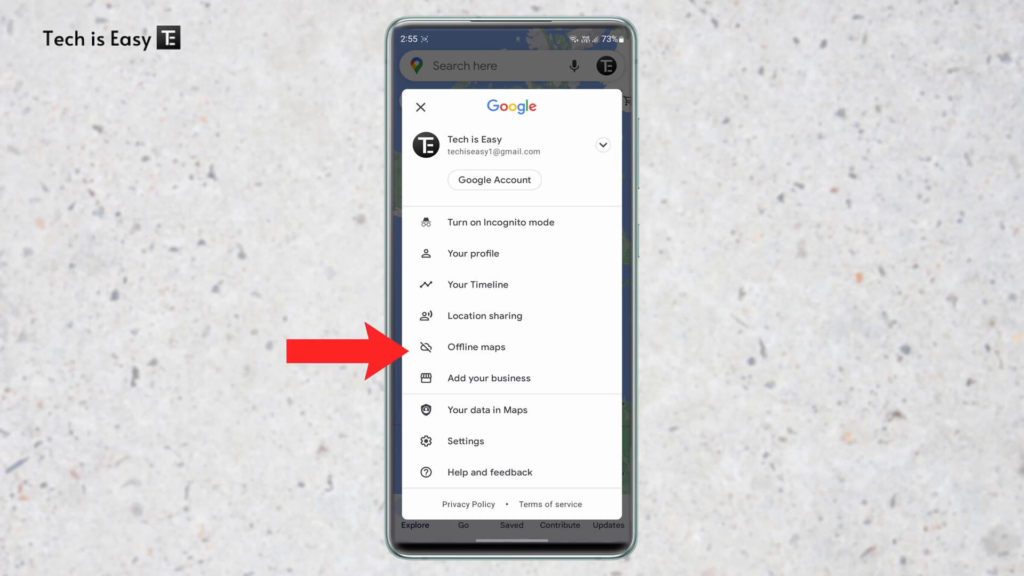
left_click(476, 346)
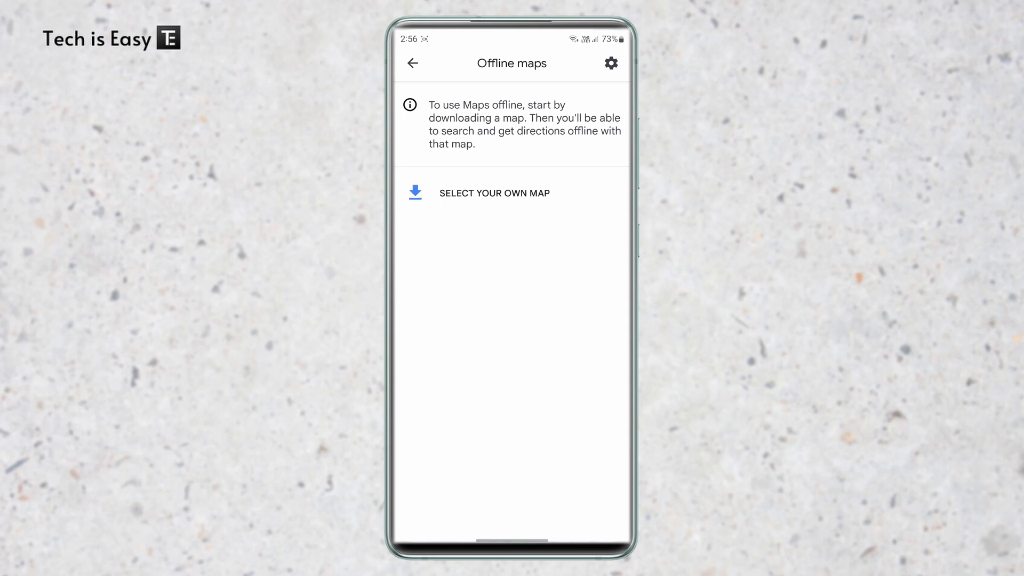
Select a custom map area framing Manhattan, New York, and download it
left_click(494, 192)
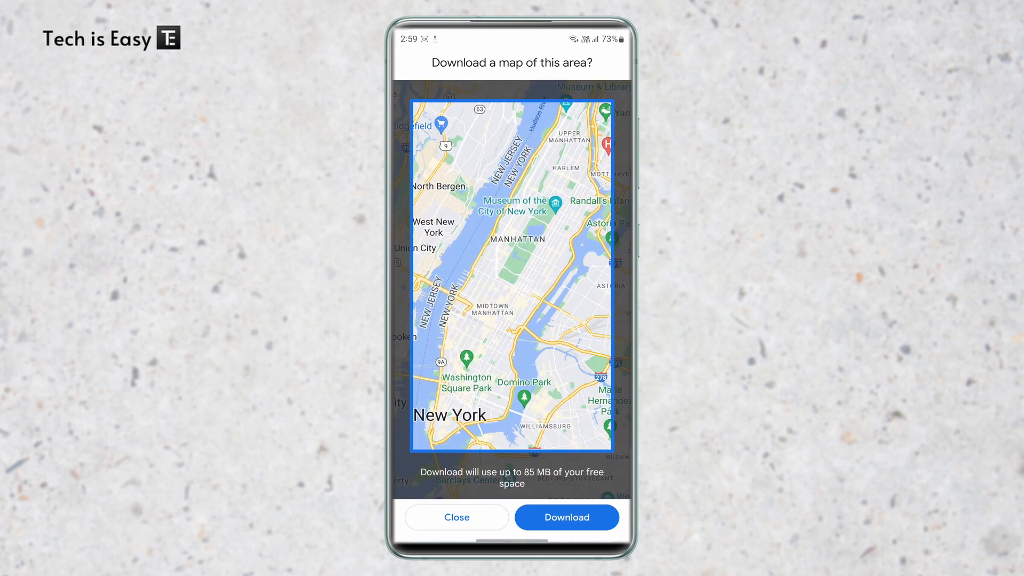
left_click(565, 518)
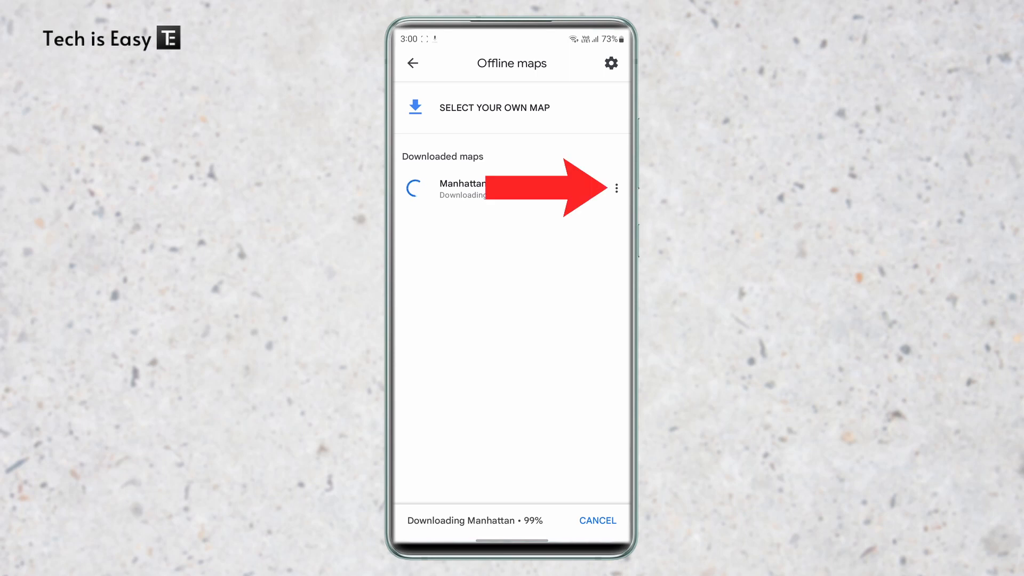
Check the finished Manhattan map's options, then go to offline maps settings
left_click(616, 187)
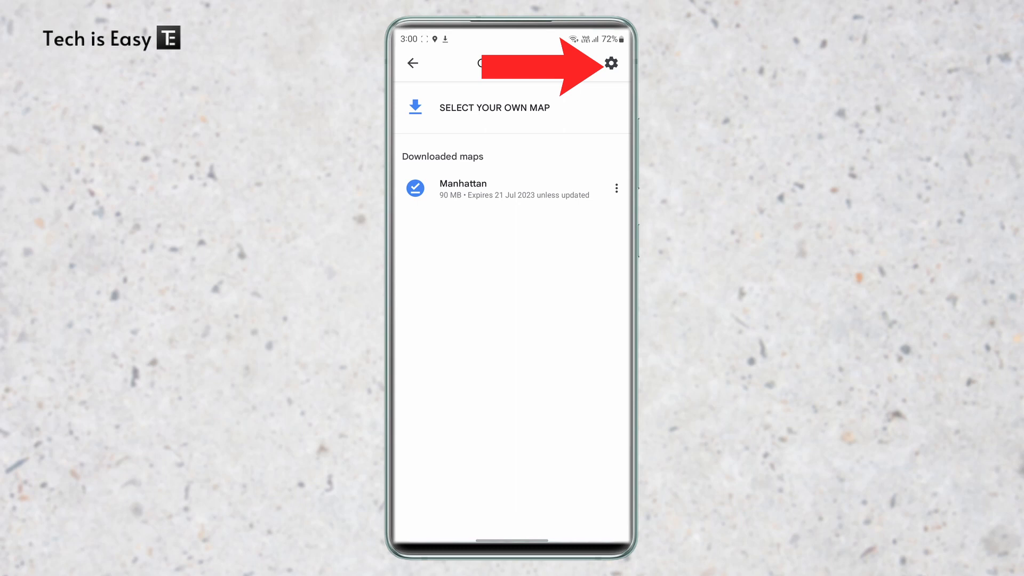
left_click(610, 62)
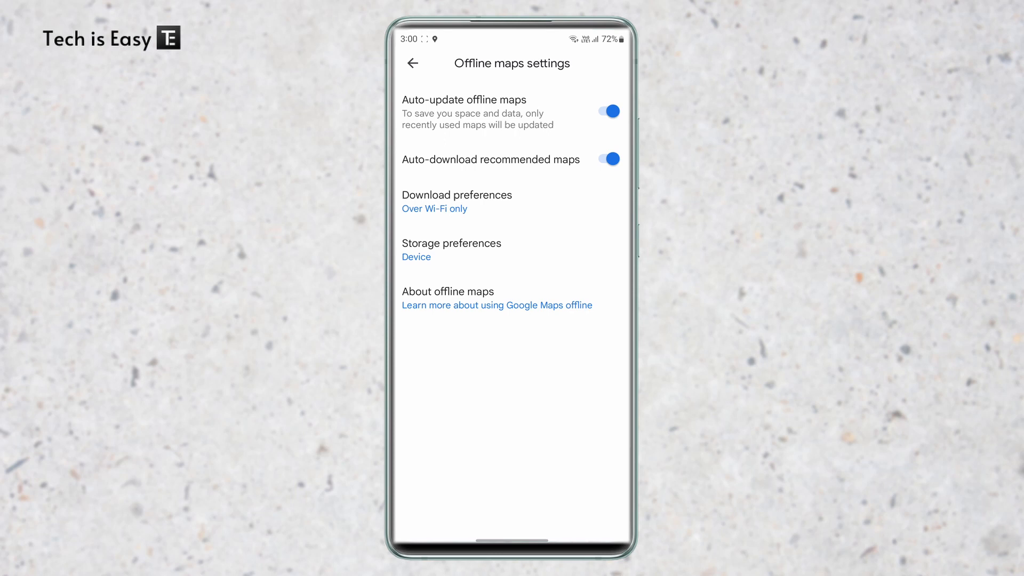
Disable auto-download of recommended maps, allow downloads over Wi-Fi or mobile network, and view storage preferences
left_click(606, 159)
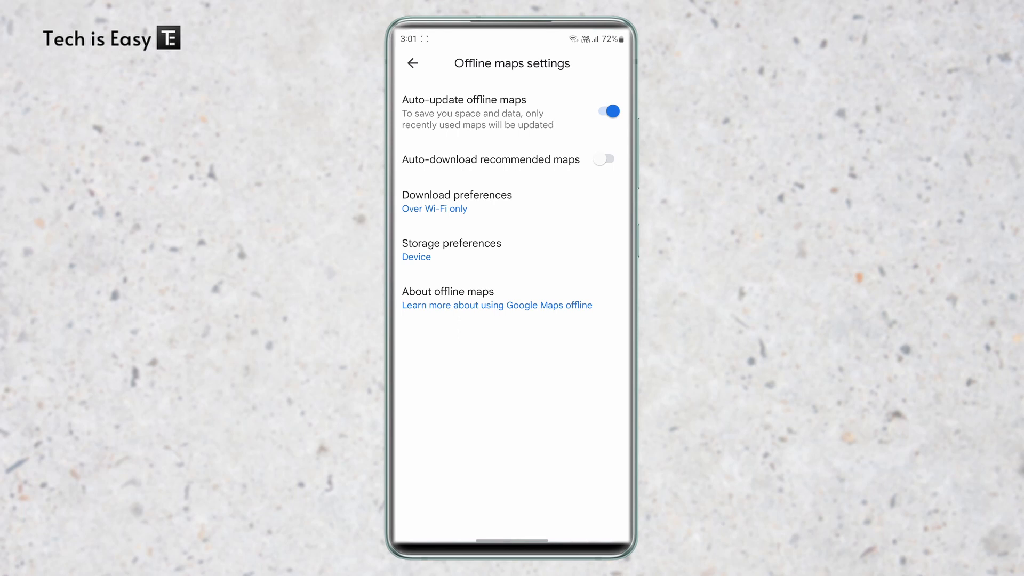
left_click(434, 209)
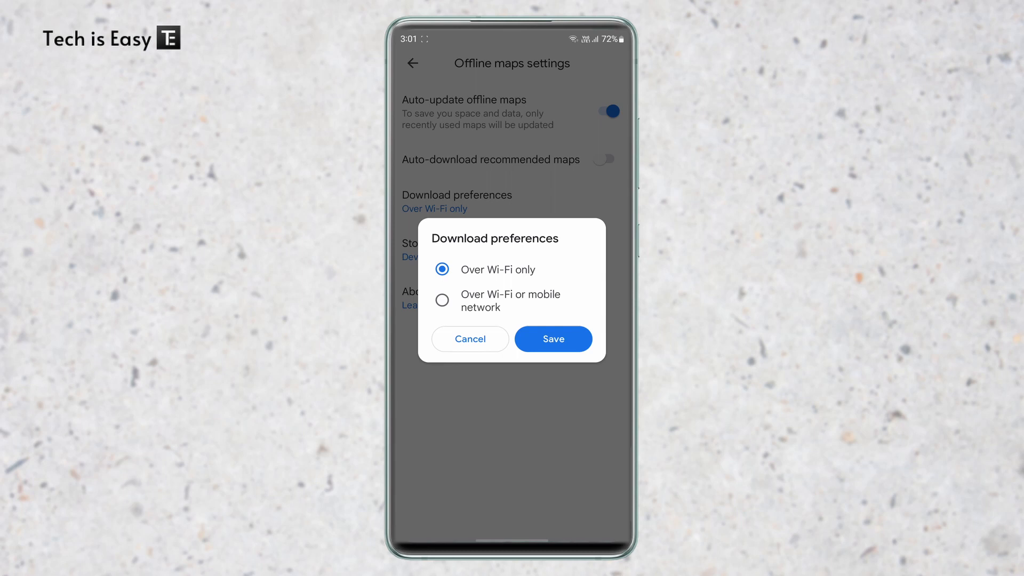
left_click(553, 339)
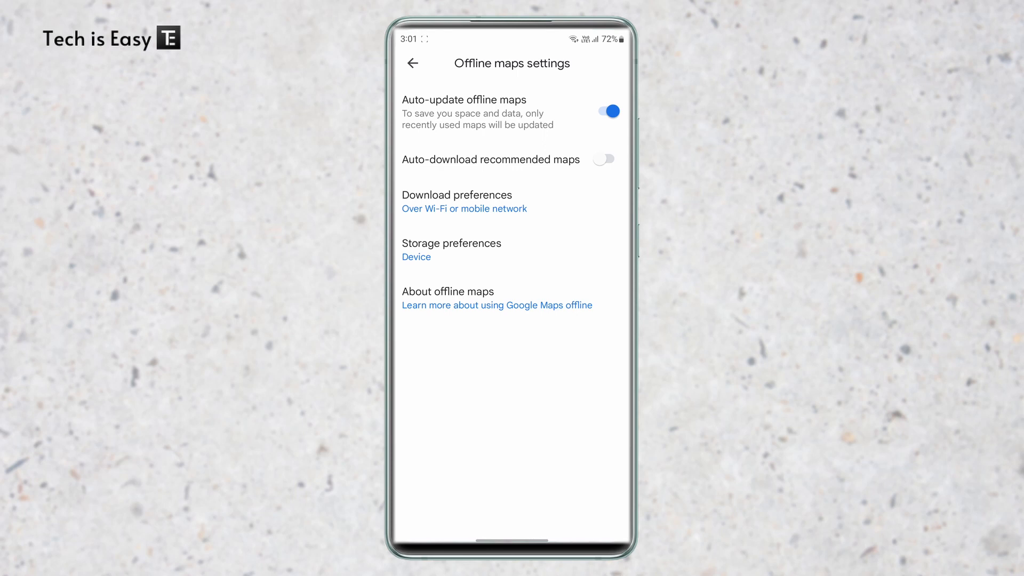
left_click(463, 249)
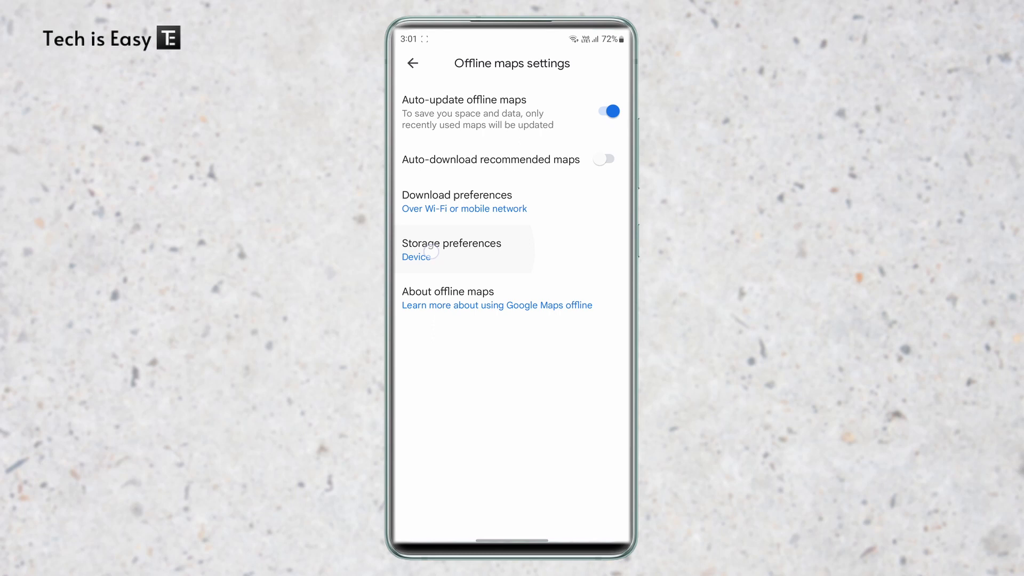
left_click(451, 250)
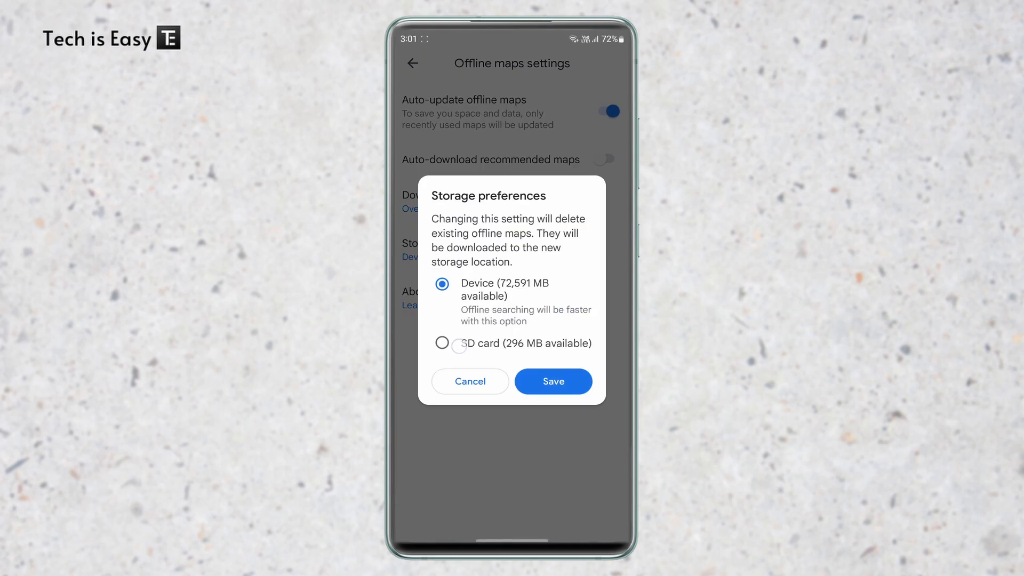
Cancel the Storage preferences dialog without changing the storage location
left_click(553, 382)
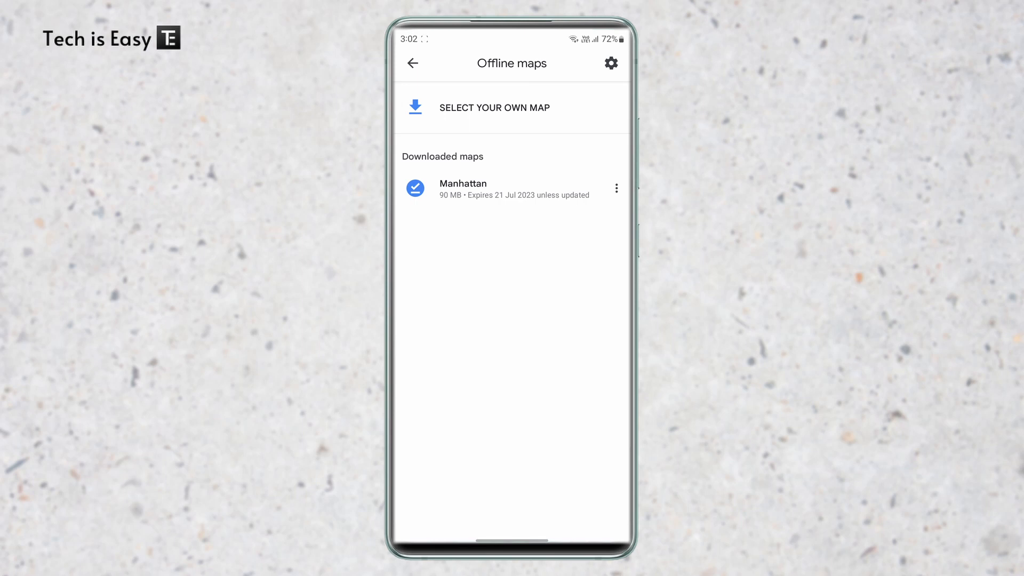
left_click(494, 108)
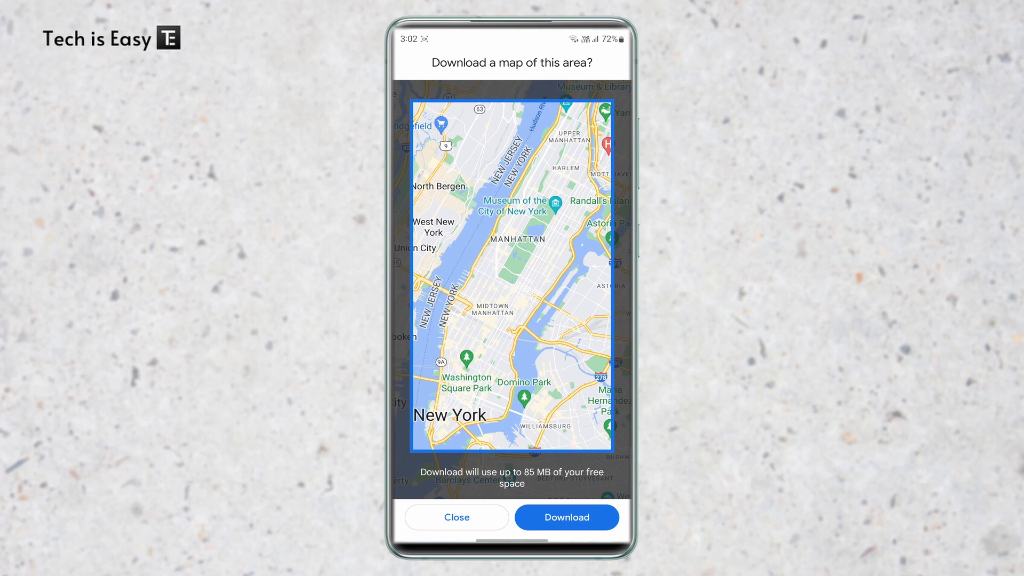
left_click(565, 517)
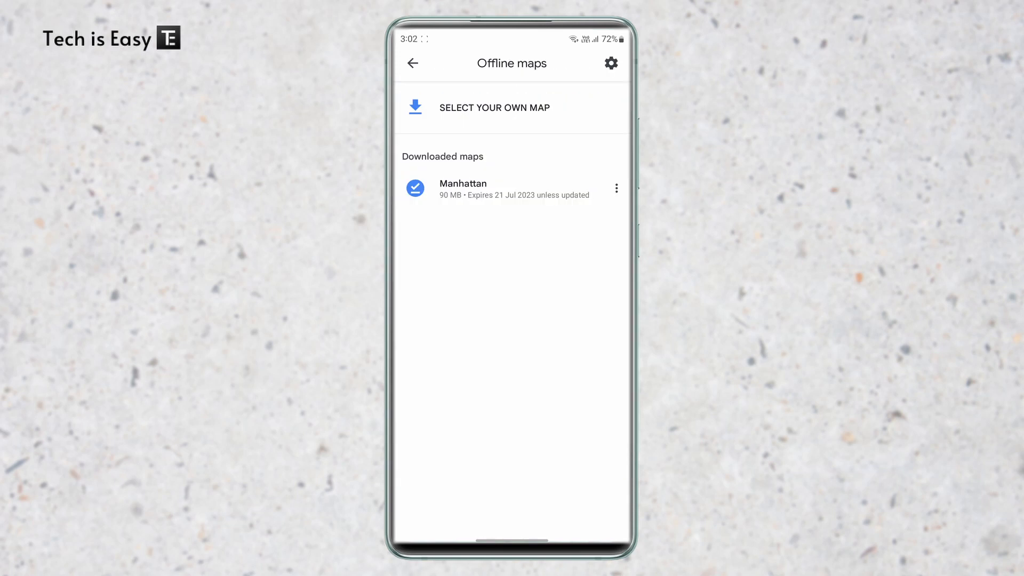